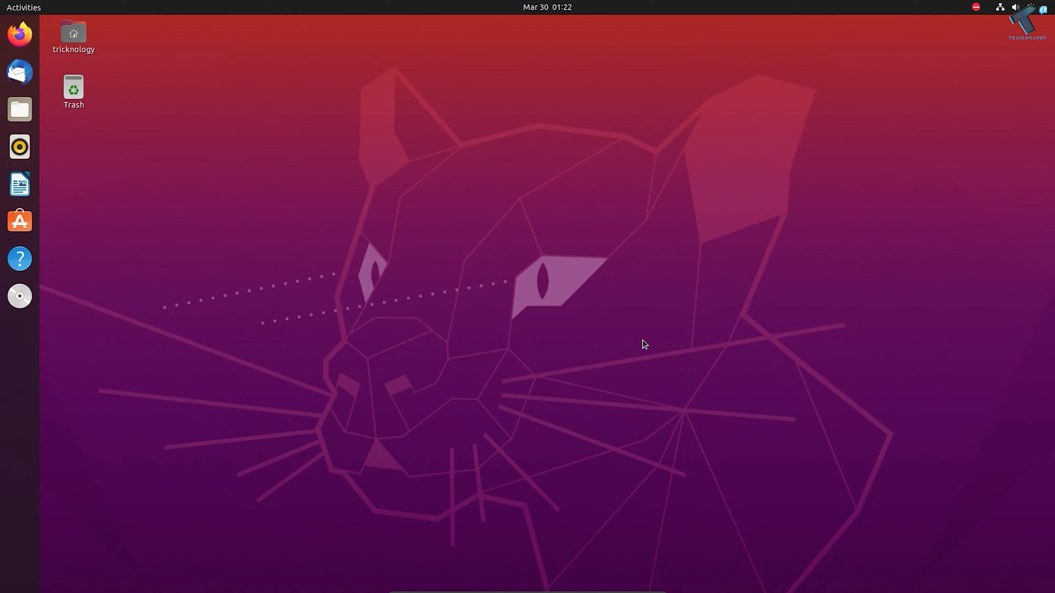
mouse_move(198, 281)
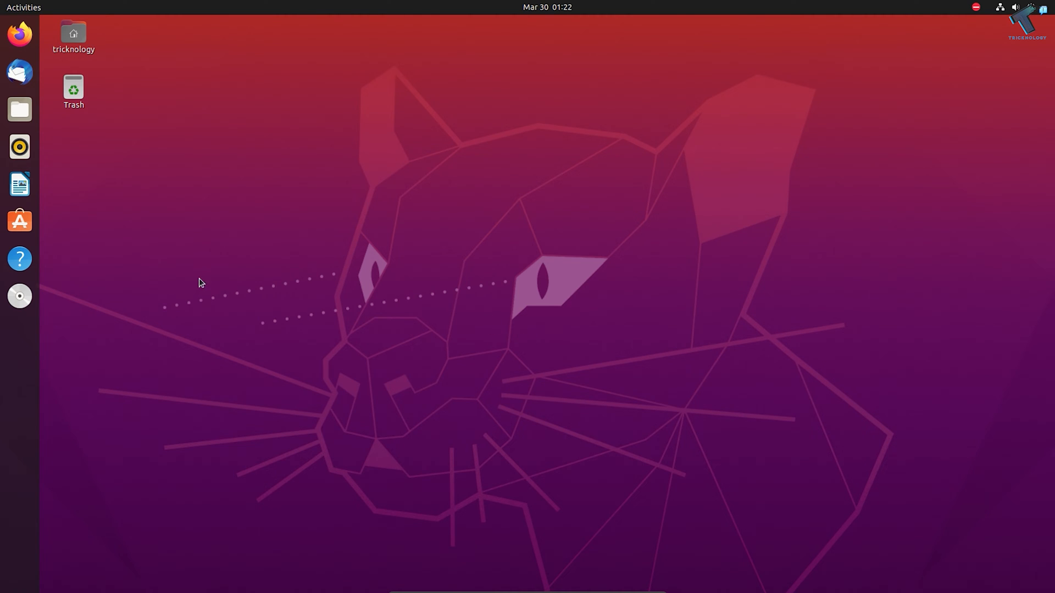
Search the Activities overview for 'terminal' so the Terminal app is listed
click(20, 6)
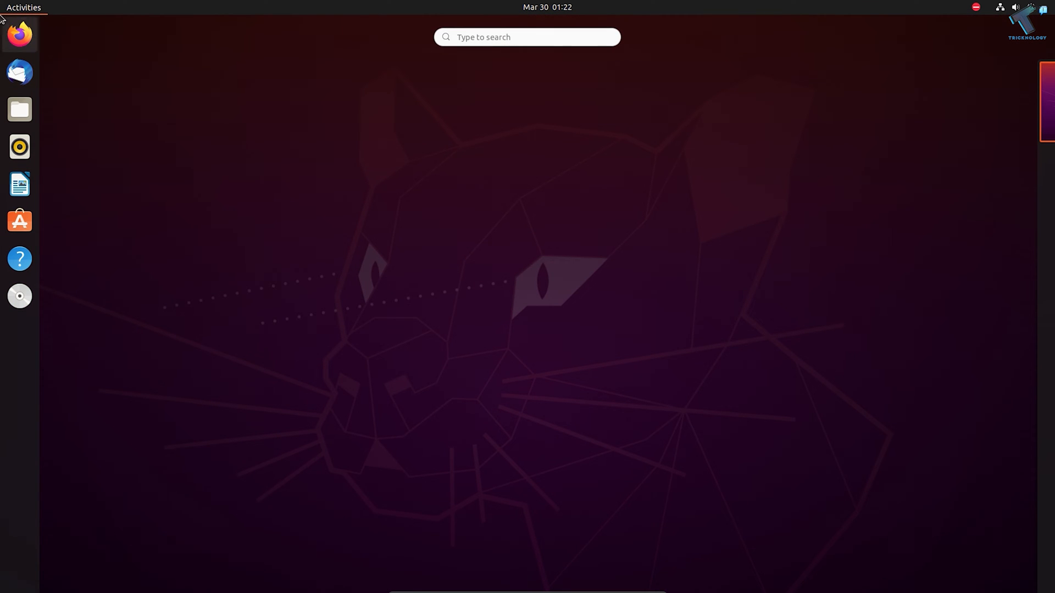
click(527, 38)
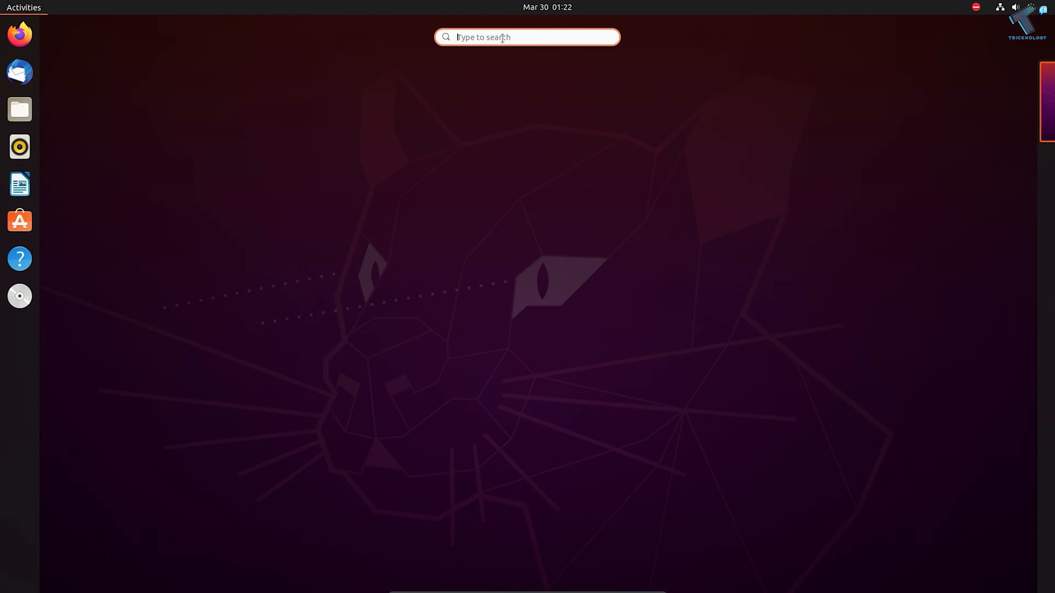
text(terminal)
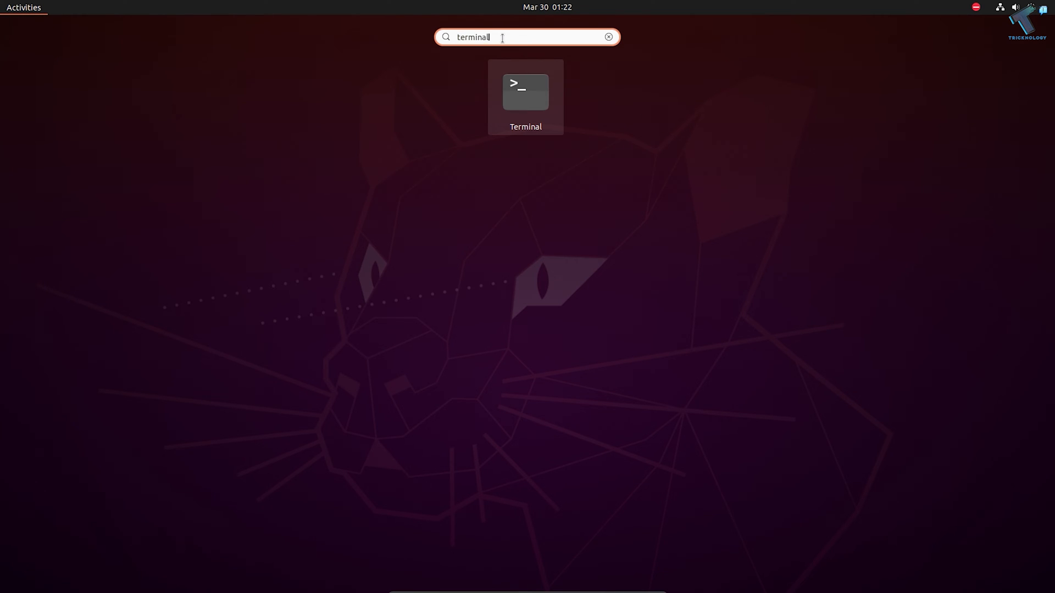
Launch Terminal and run 'sudo apt update', reporting 289 upgradable packages
click(525, 90)
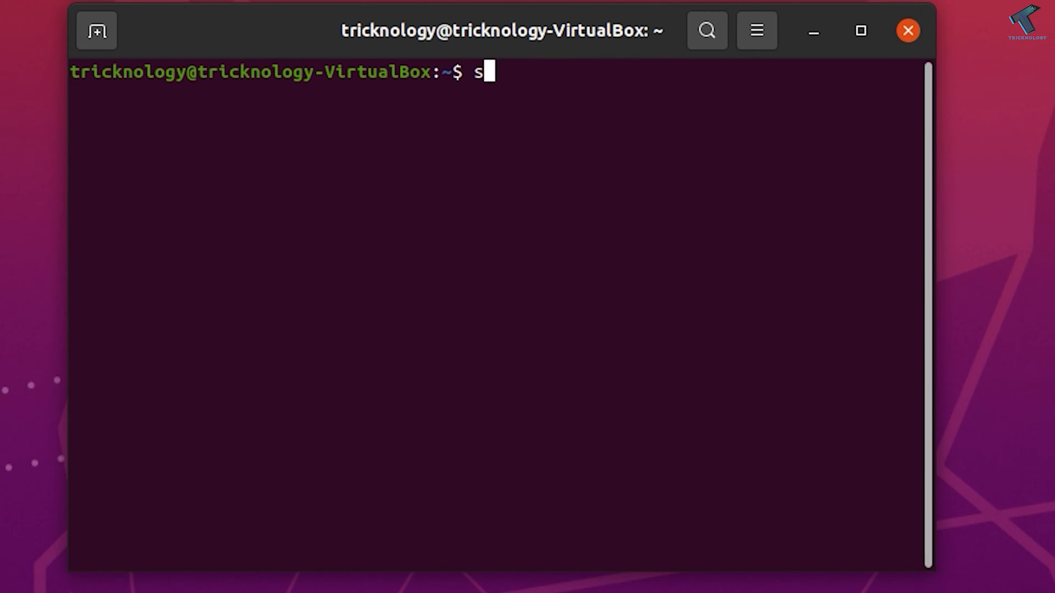
text(udo apt update)
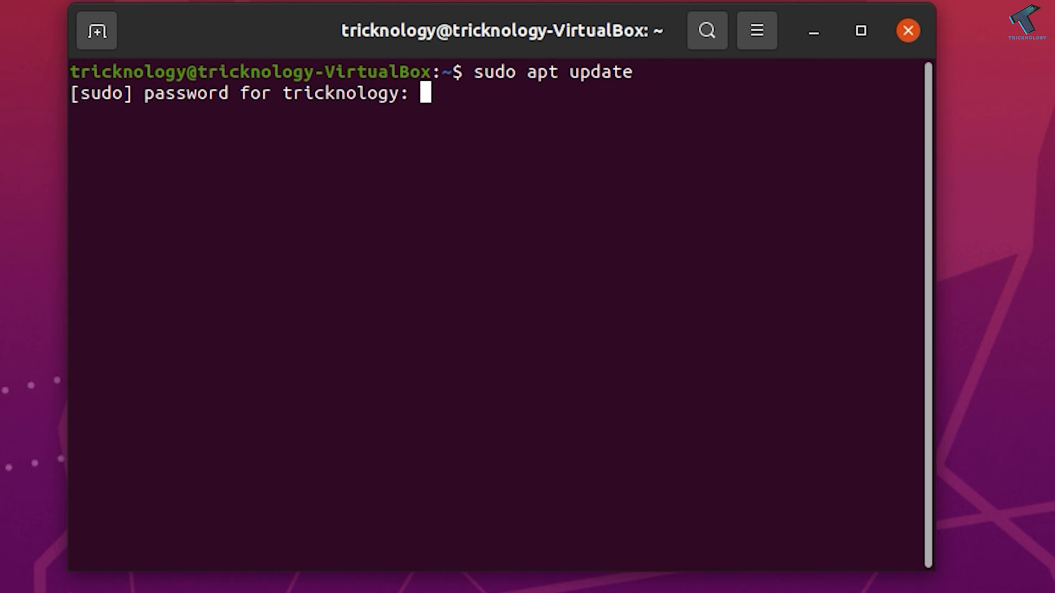
key(Enter)
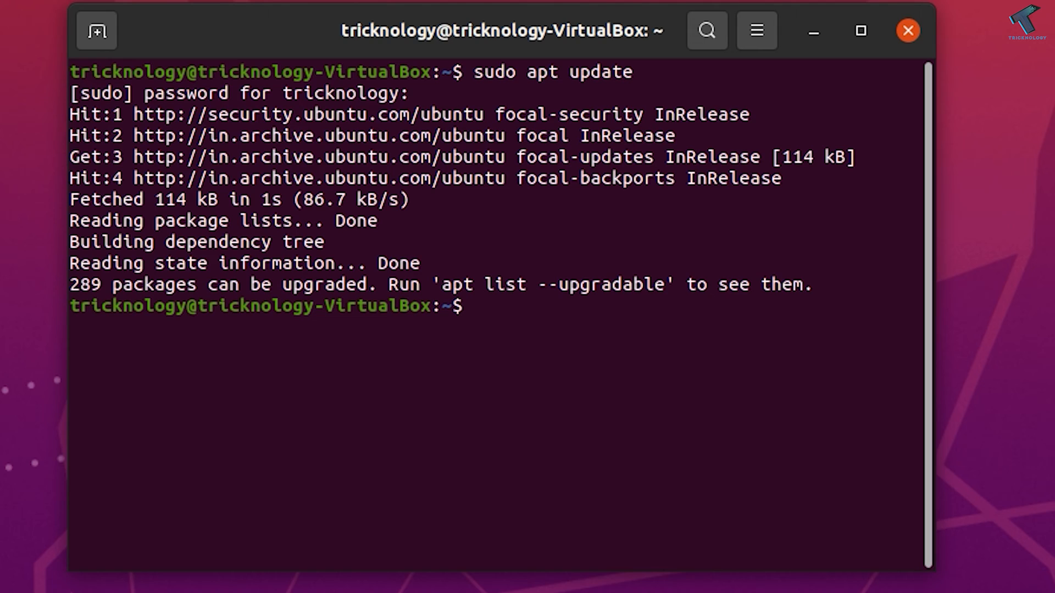
Enter the command 'sudo apt install openssh-server' at the prompt
text(sudo apt)
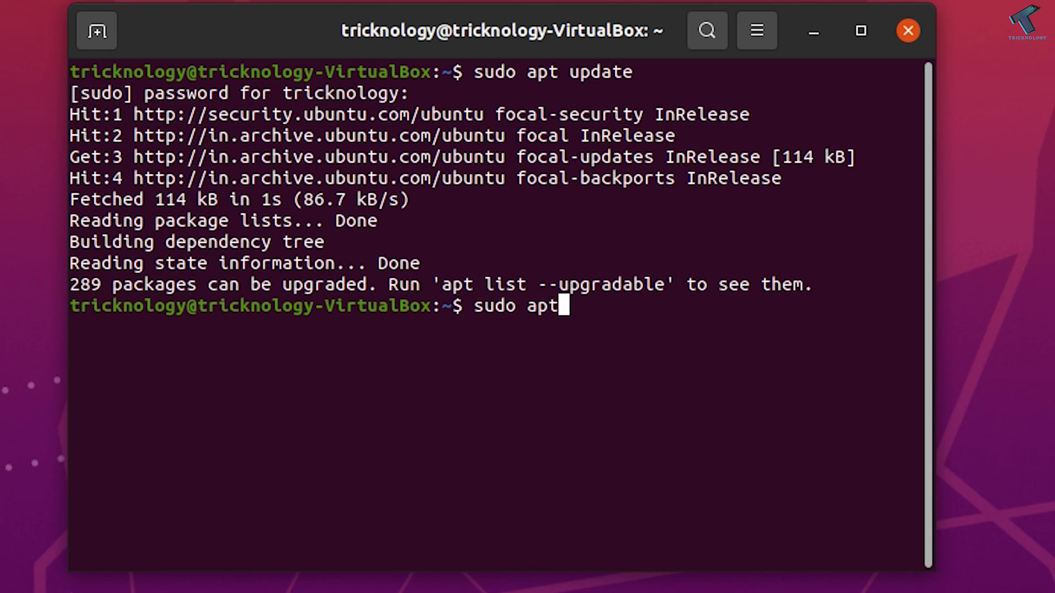
text(install)
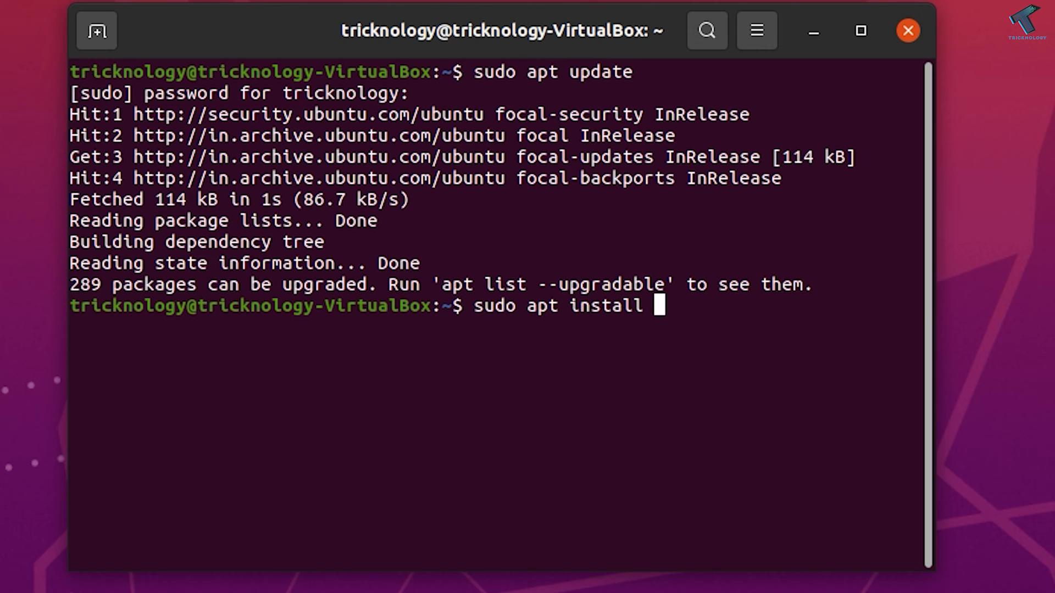
text(openssh)
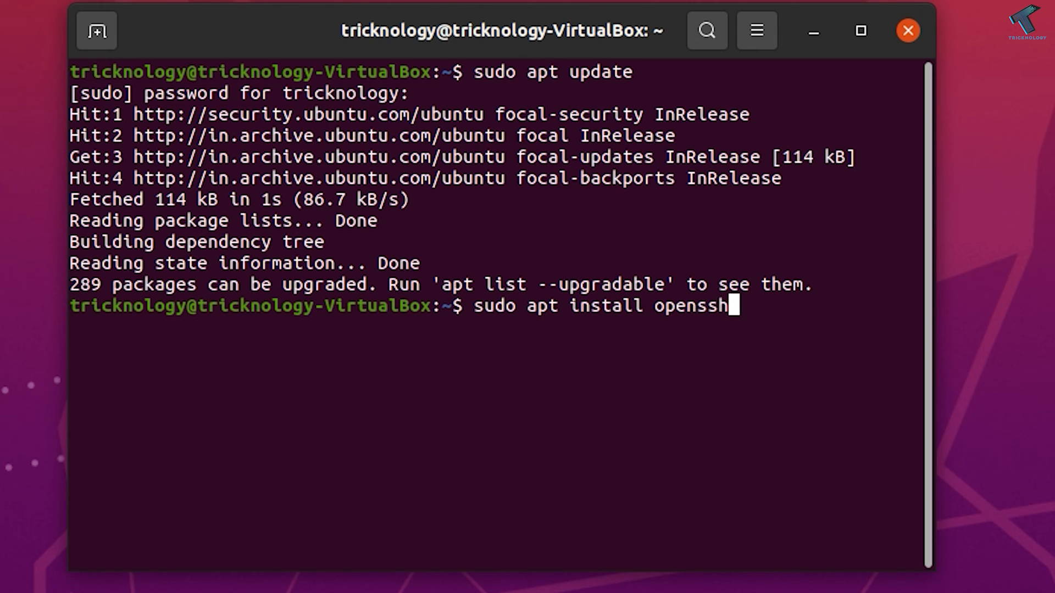
text(-server)
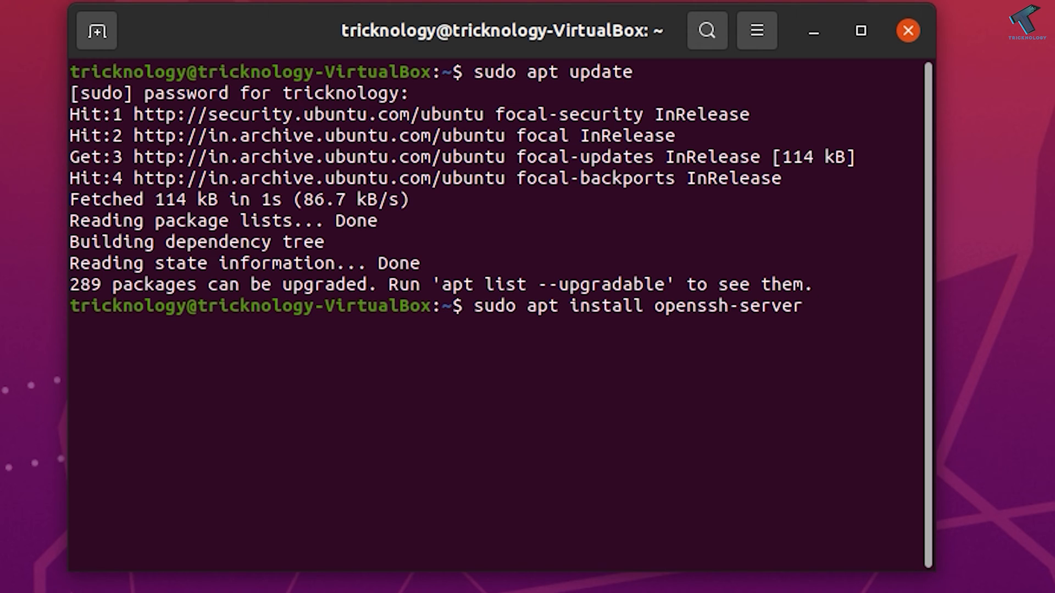
Run the openssh-server install and confirm with 'y', creating host keys and the ssh service
key(Return)
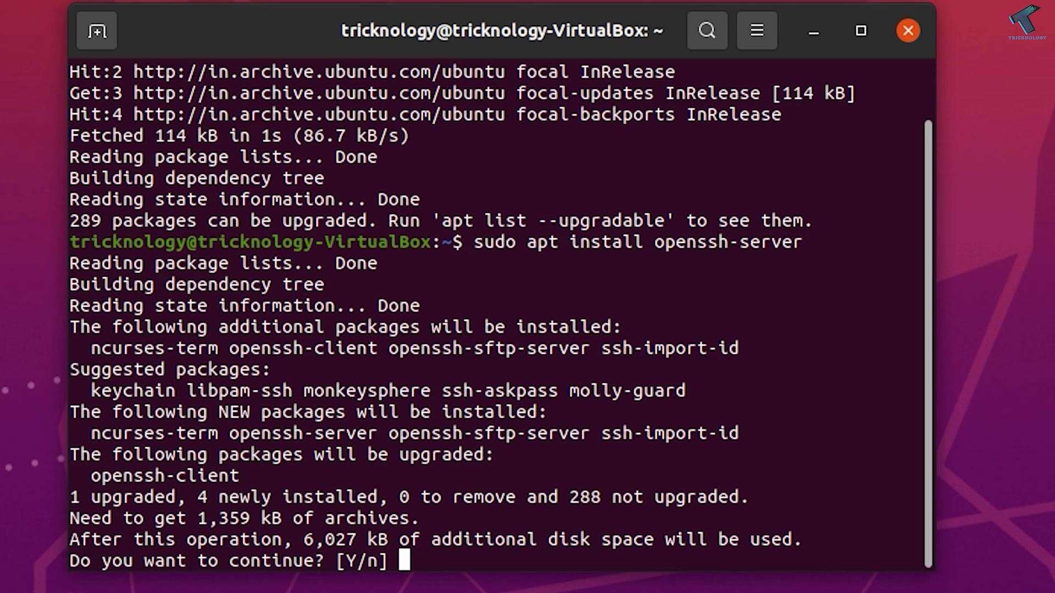
text(y)
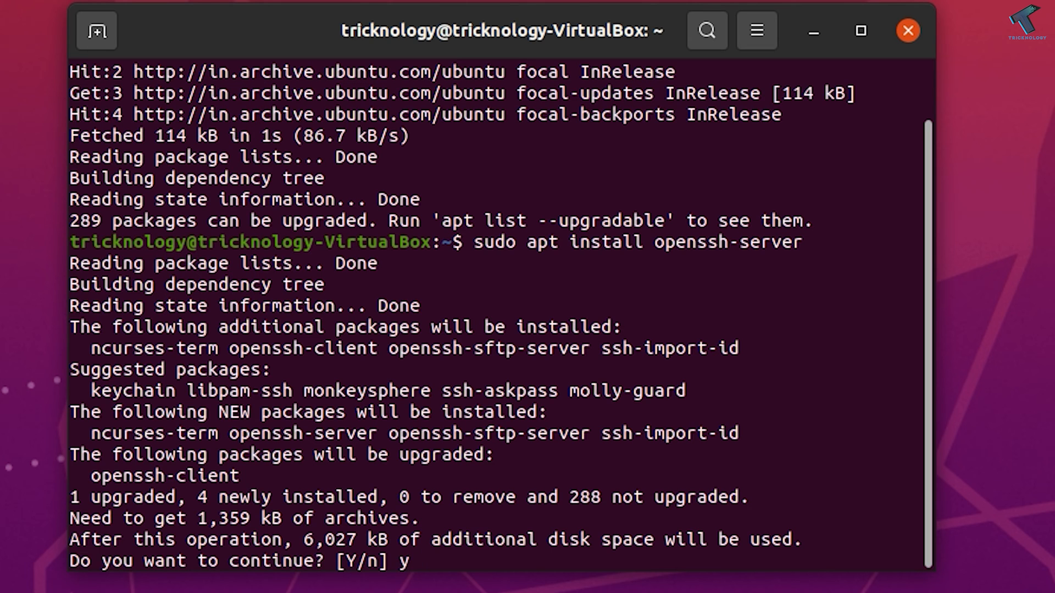
key(Return)
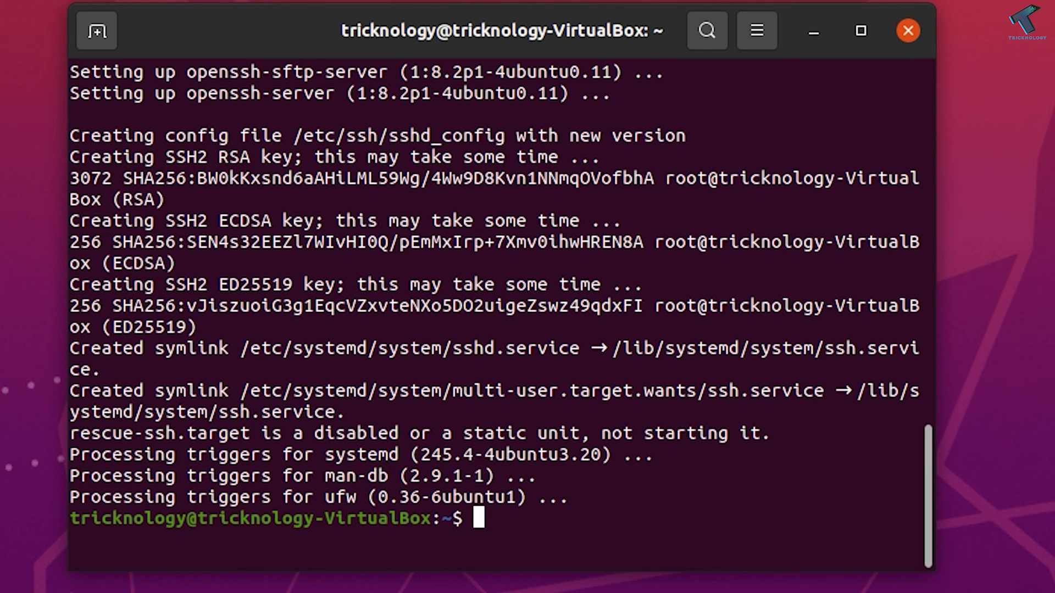
Run 'sudo systemctl status ssh', see active (running), and leave the status view
text(sudo system)
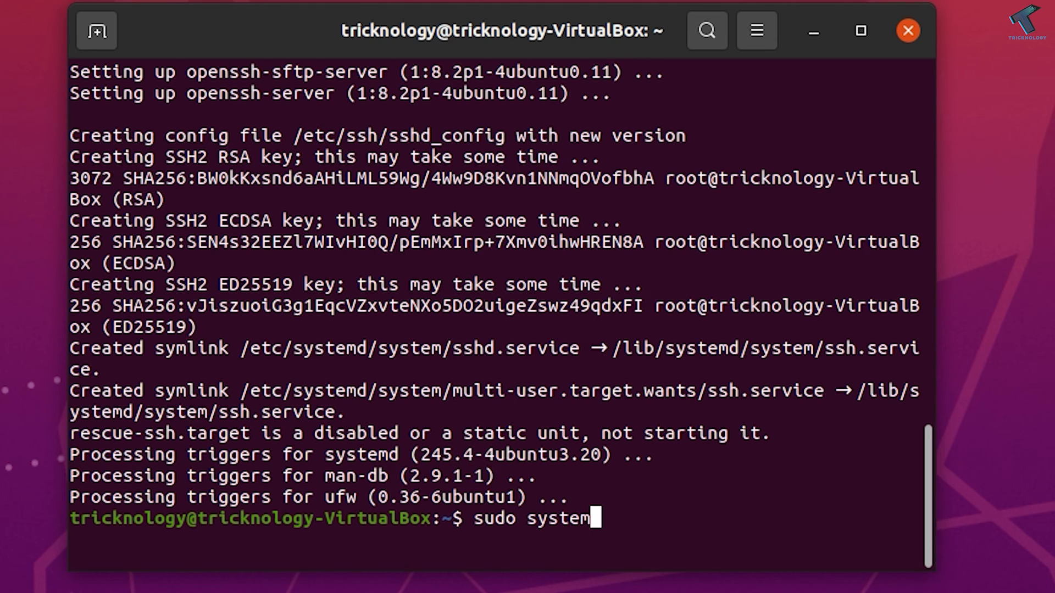
text(ctl status ssh)
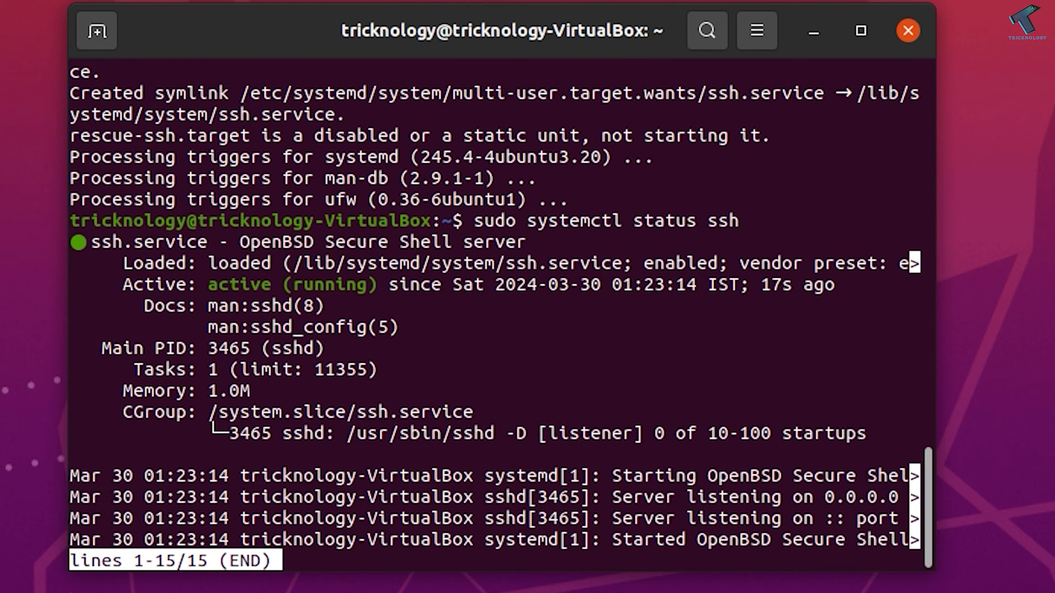
key(q)
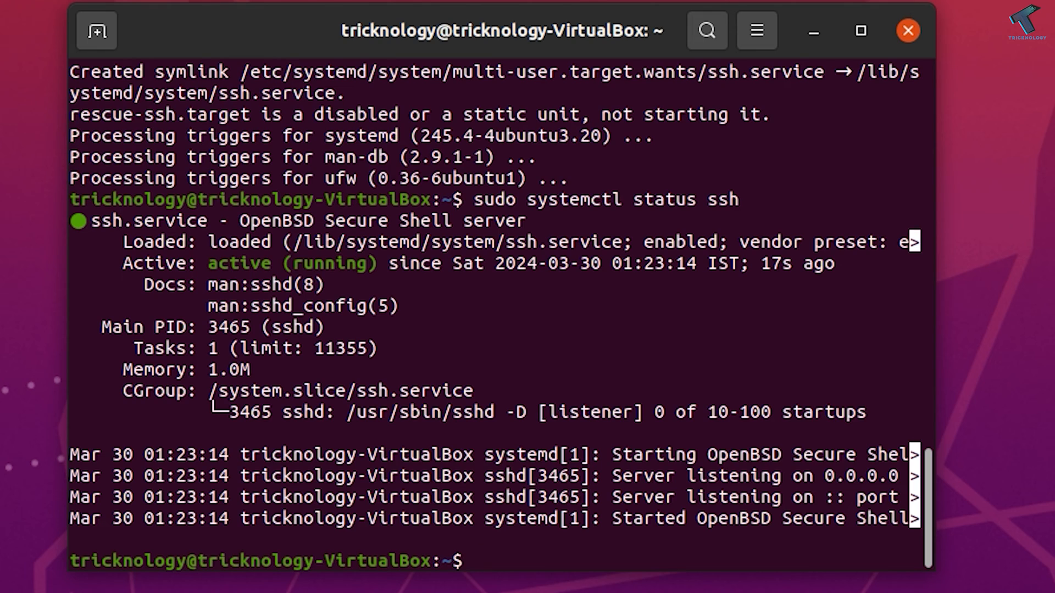
Run 'sudo ufw allow ssh', then 'ip a' and pick out the VM address 192.168.0.125
text(sudo)
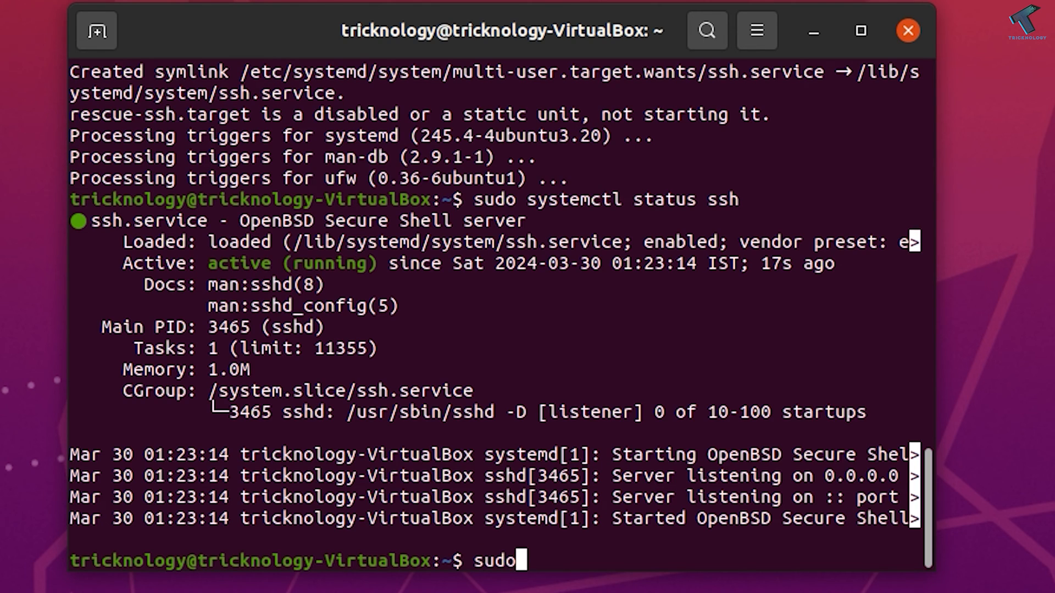
text(ufw)
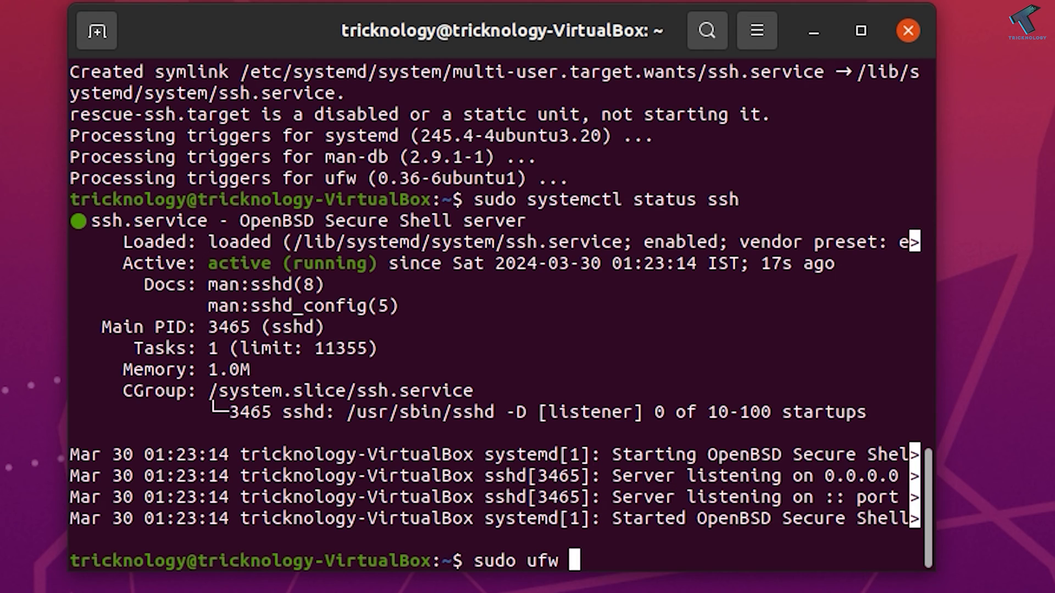
text(allow ssh)
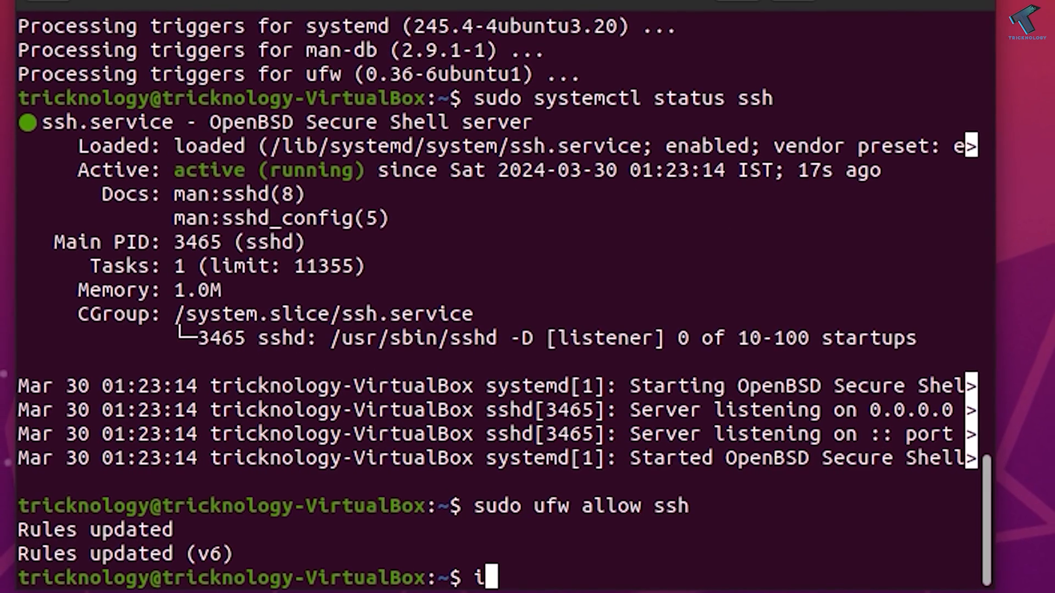
text(p a)
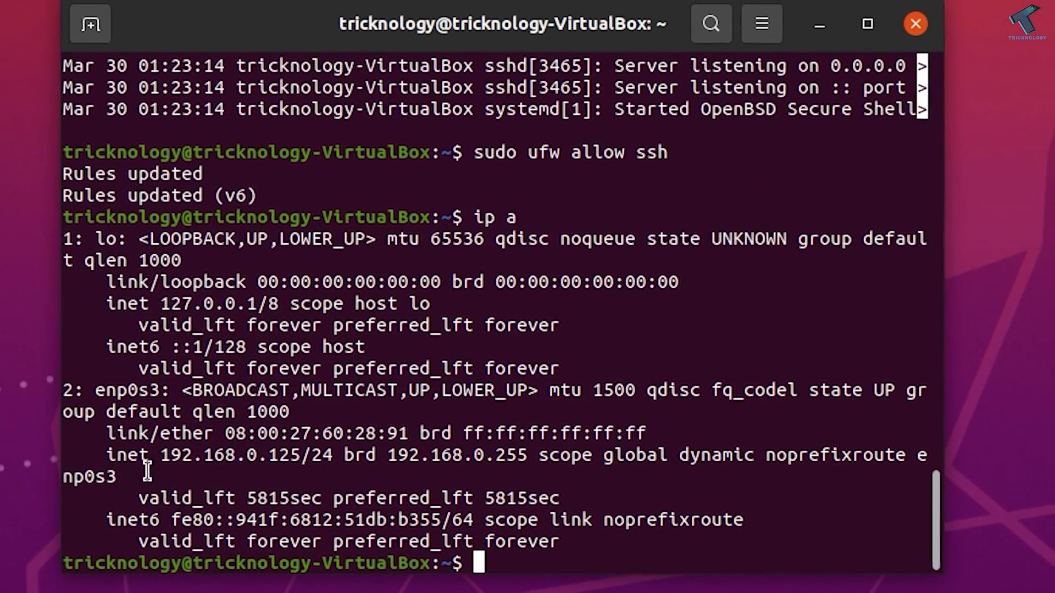
double_click(235, 455)
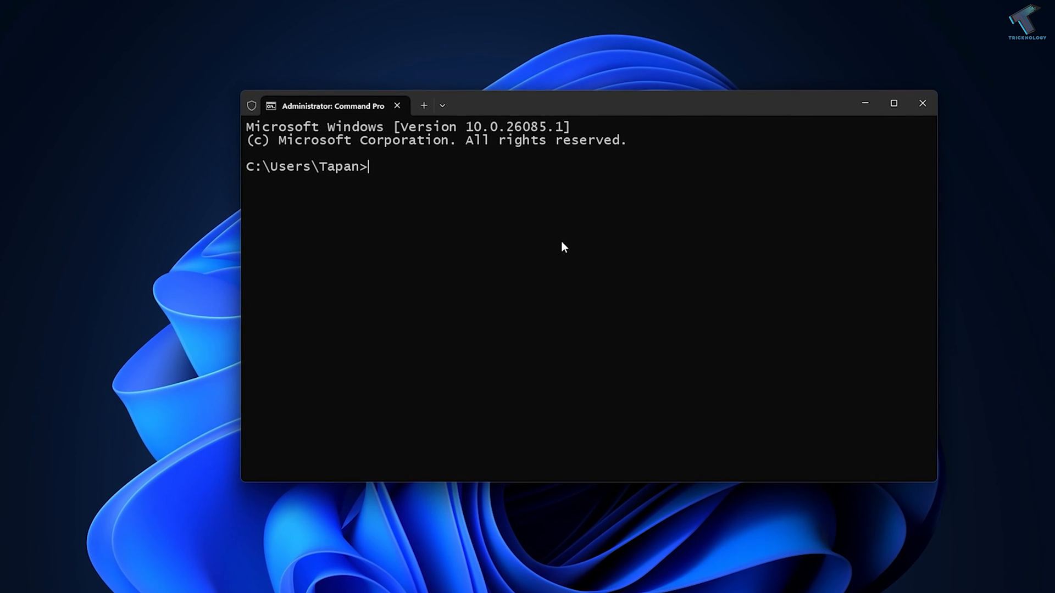
text(ssh)
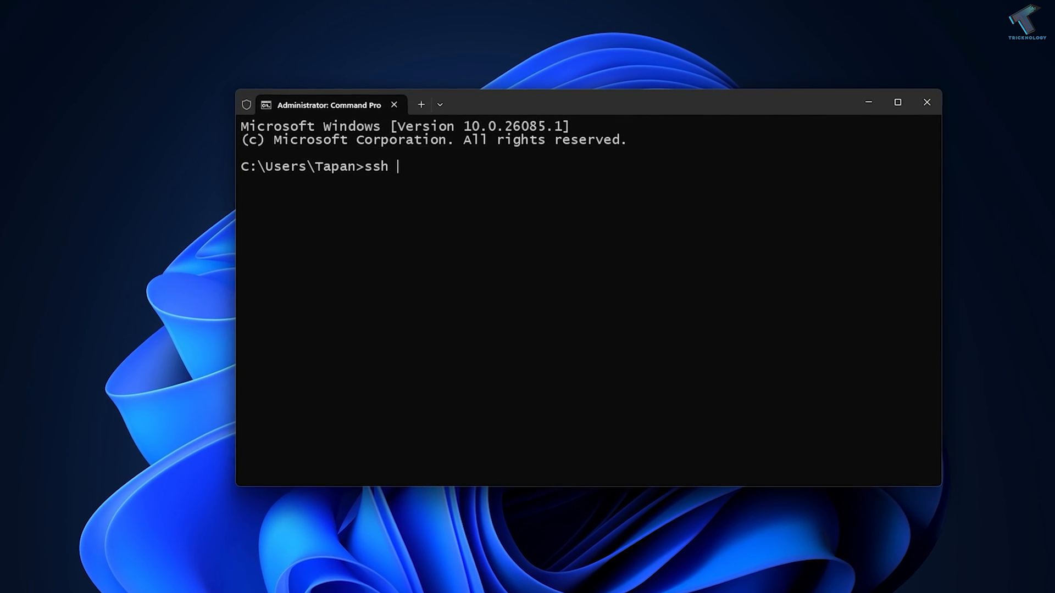
text(T)
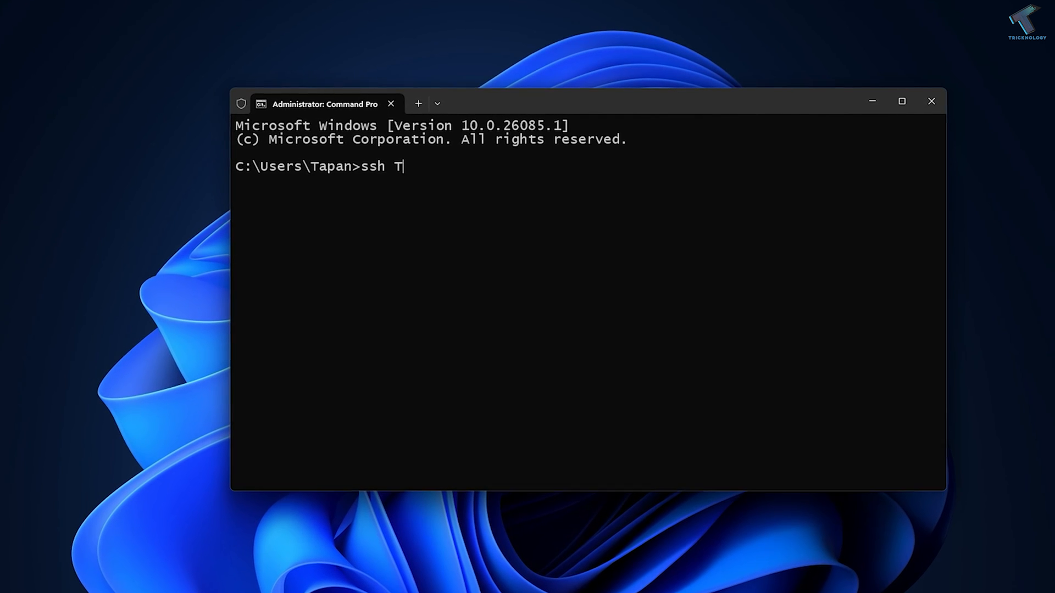
text(rickno)
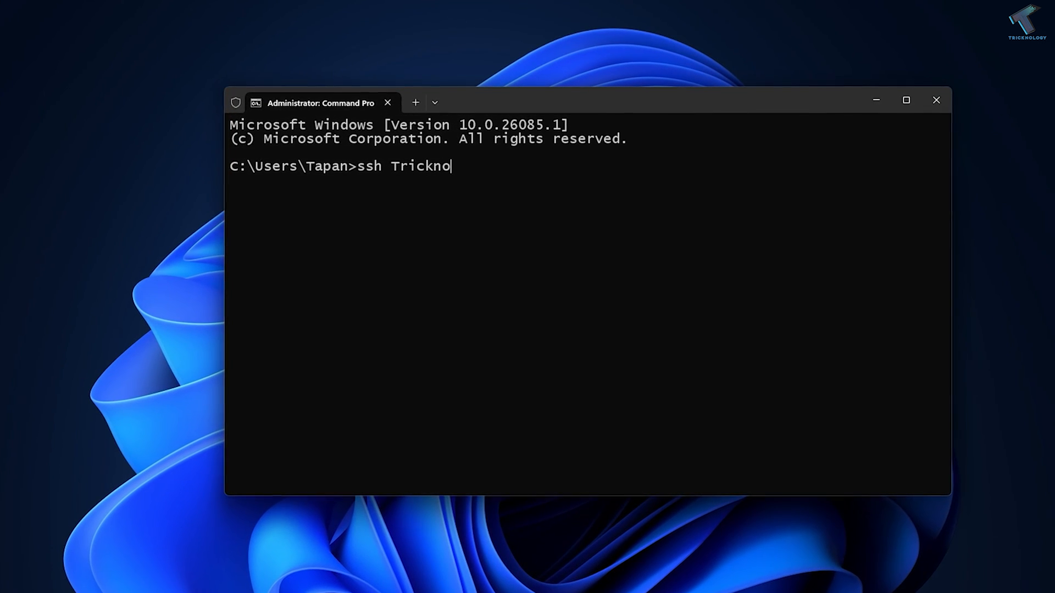
text(logy)
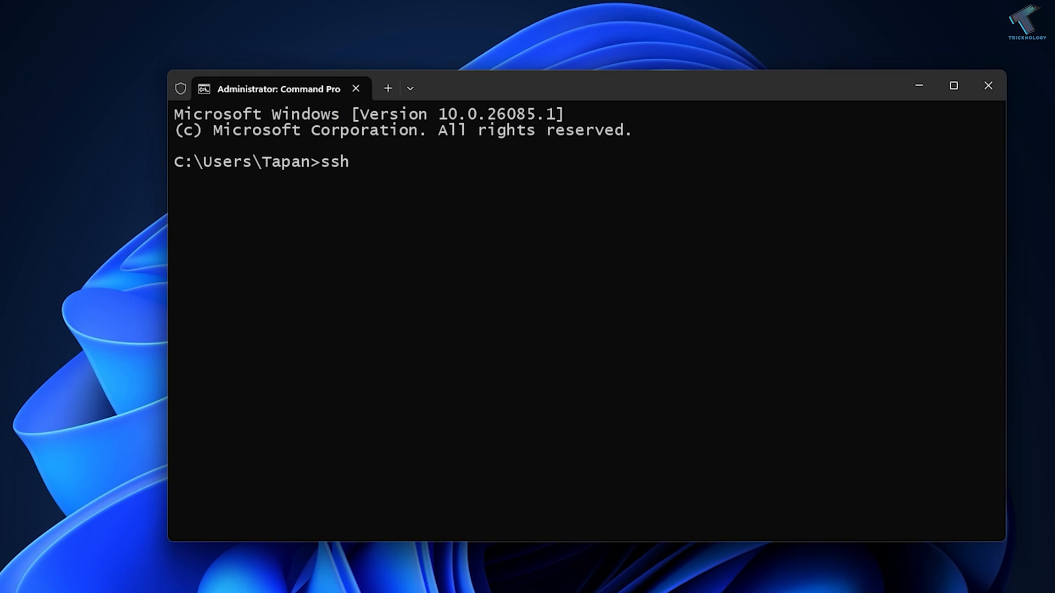
text(tricknology)
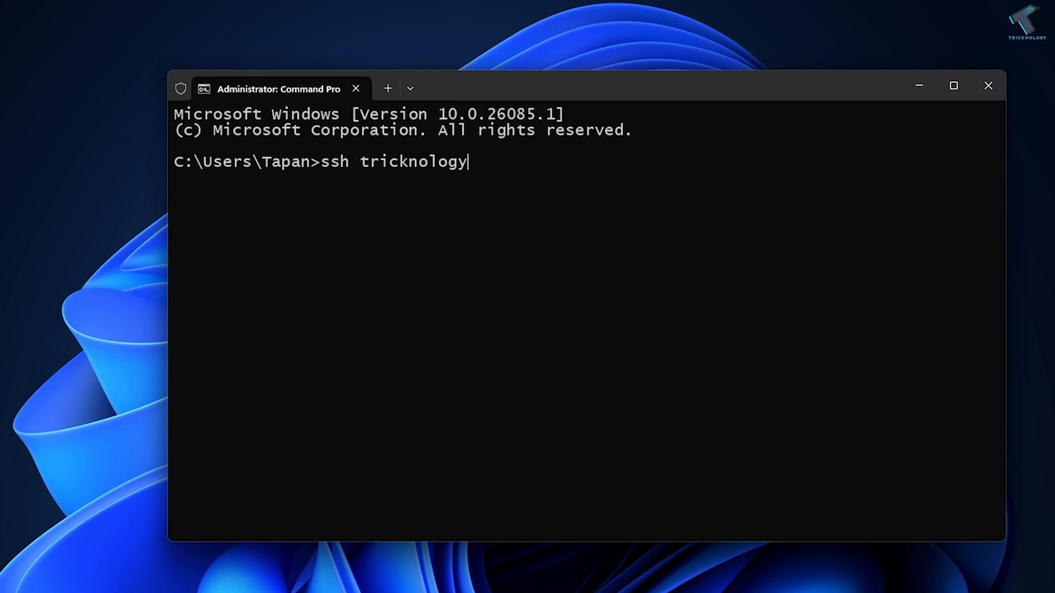
text(@)
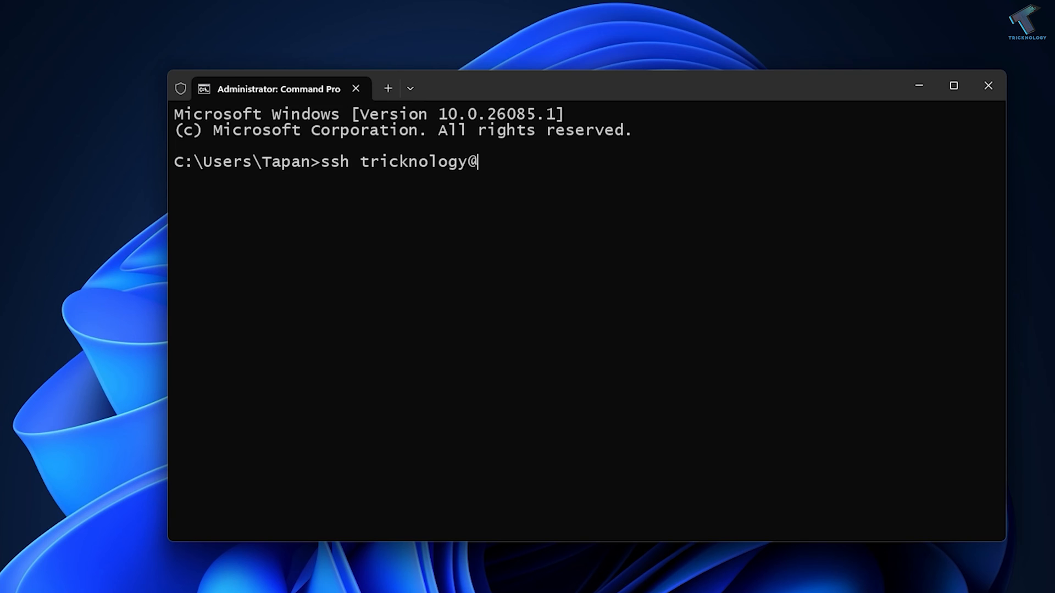
text(19)
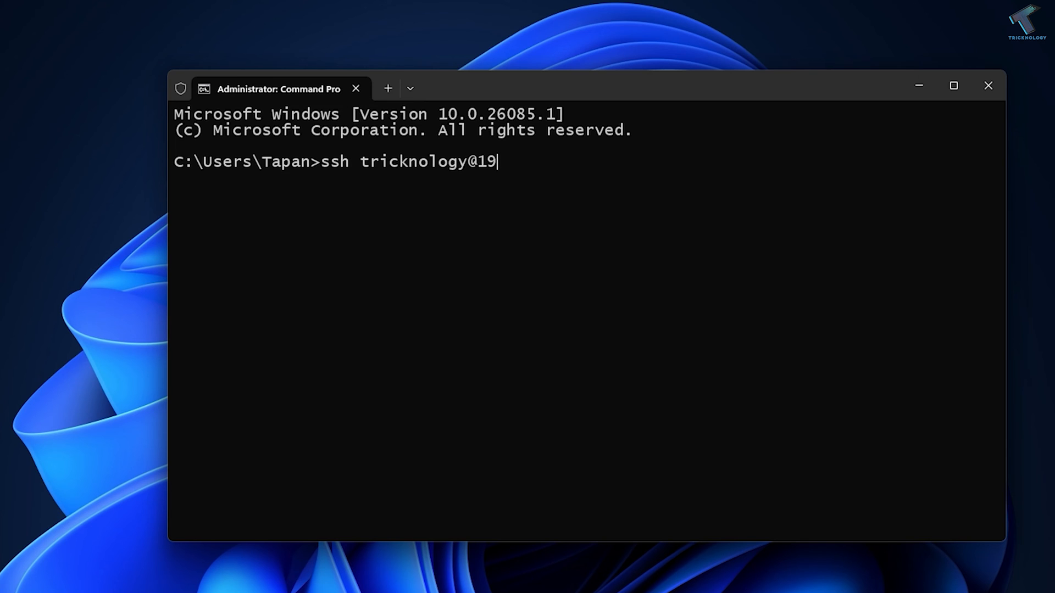
text(2.168)
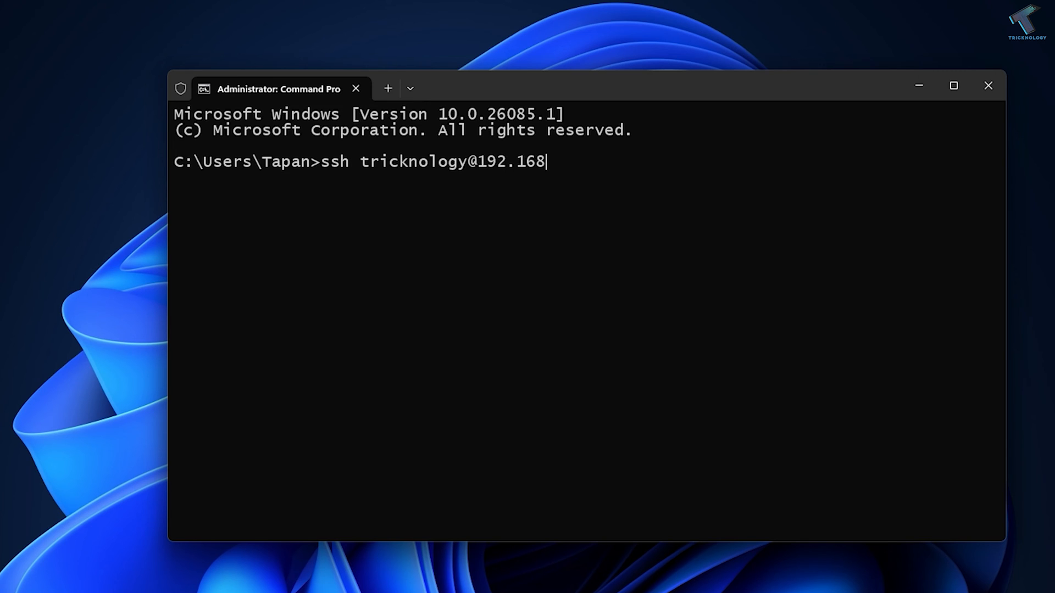
text(.0.125)
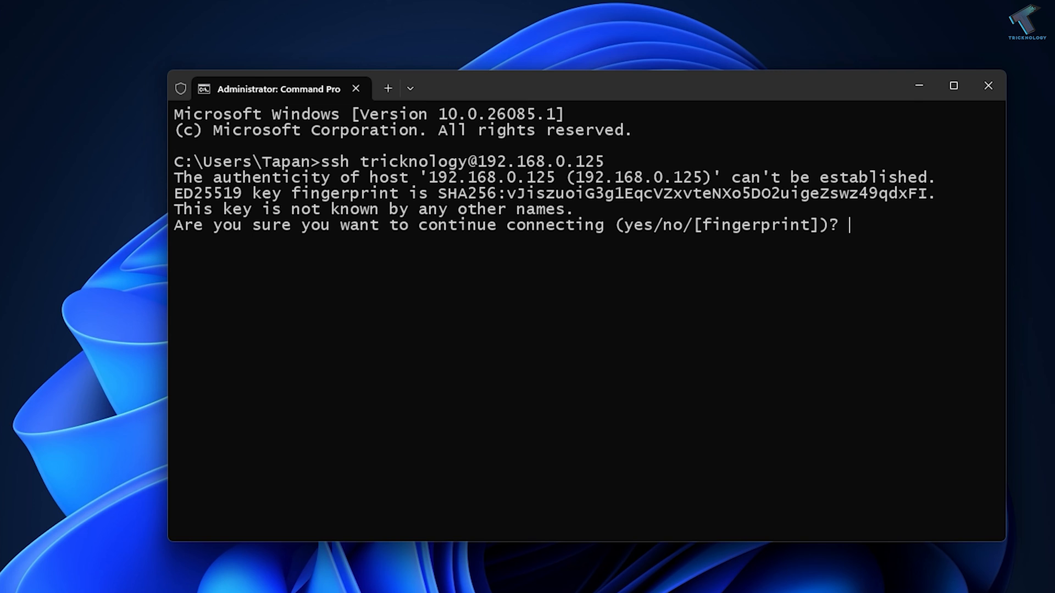
Answer 'yes' to trust the host fingerprint and reach the password prompt
text(yes)
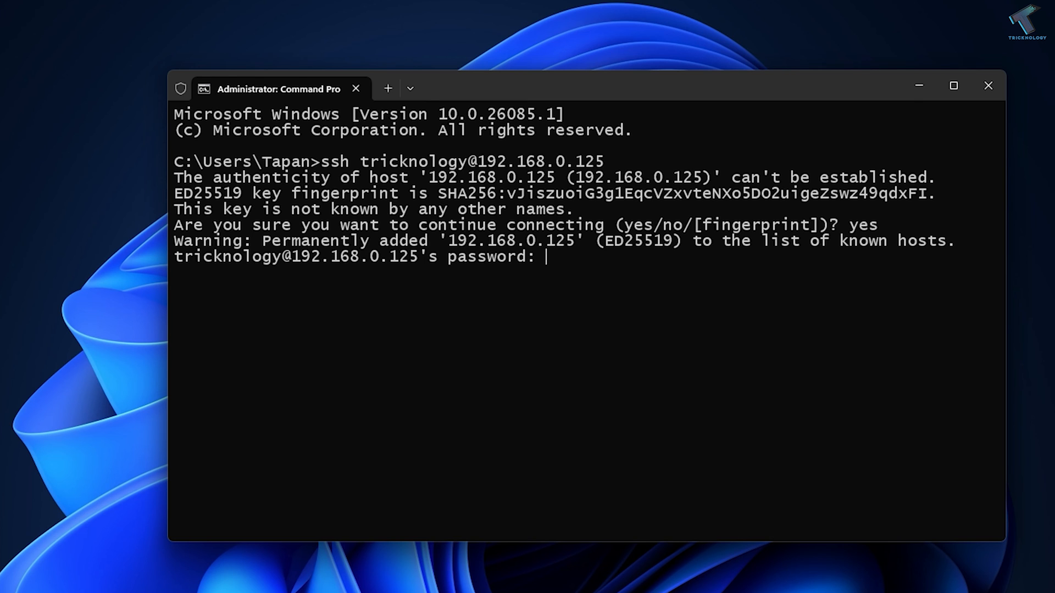